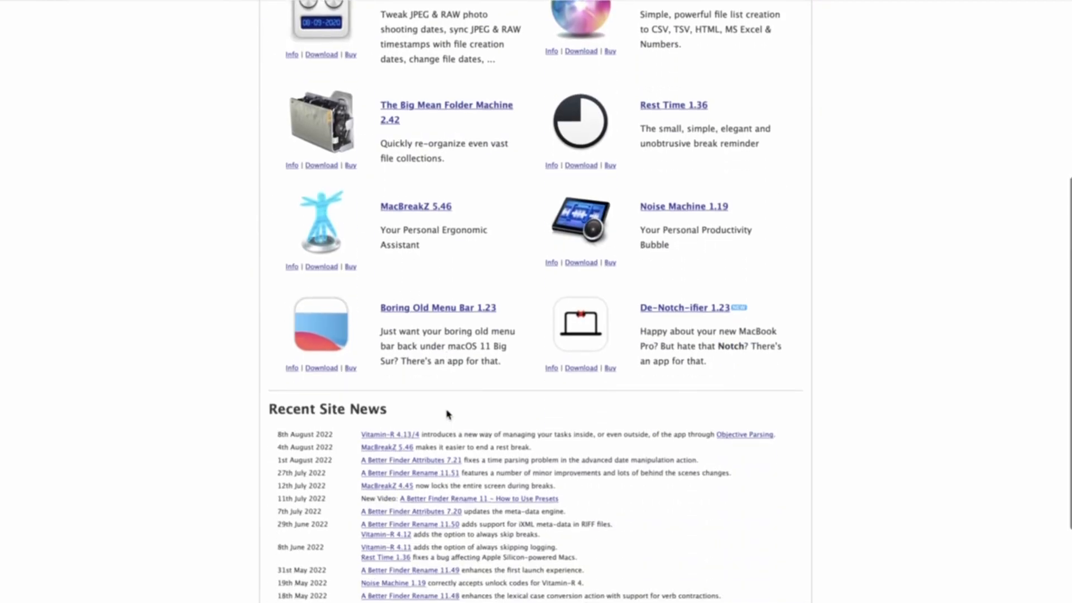
# Step: Browse the developer's app catalogue in Safari, then bring up A Better Finder Attributes 7
pyautogui.scroll(-3)
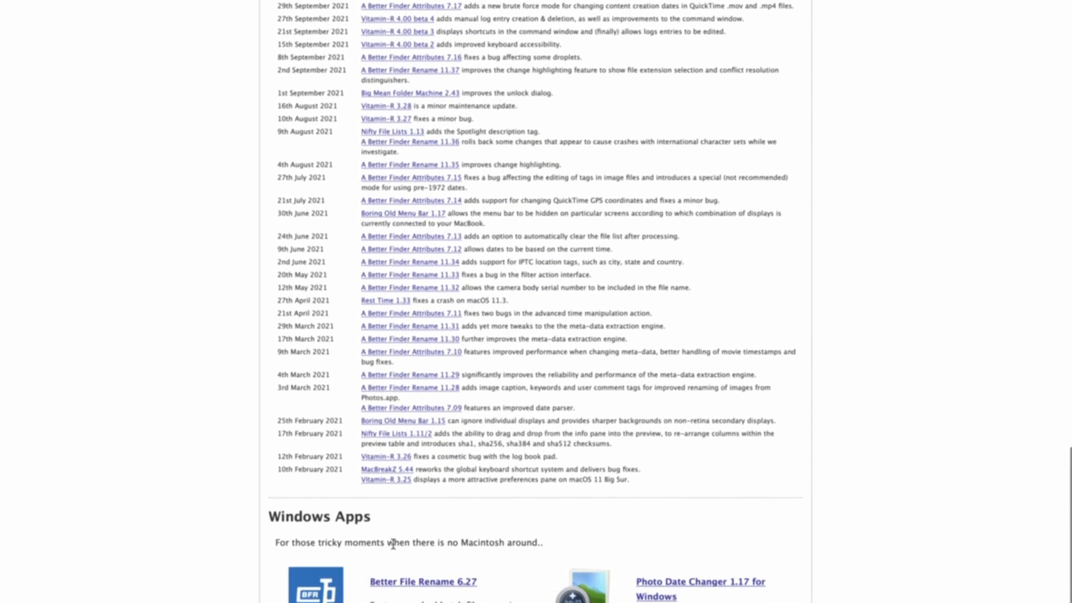
pyautogui.scroll(-3)
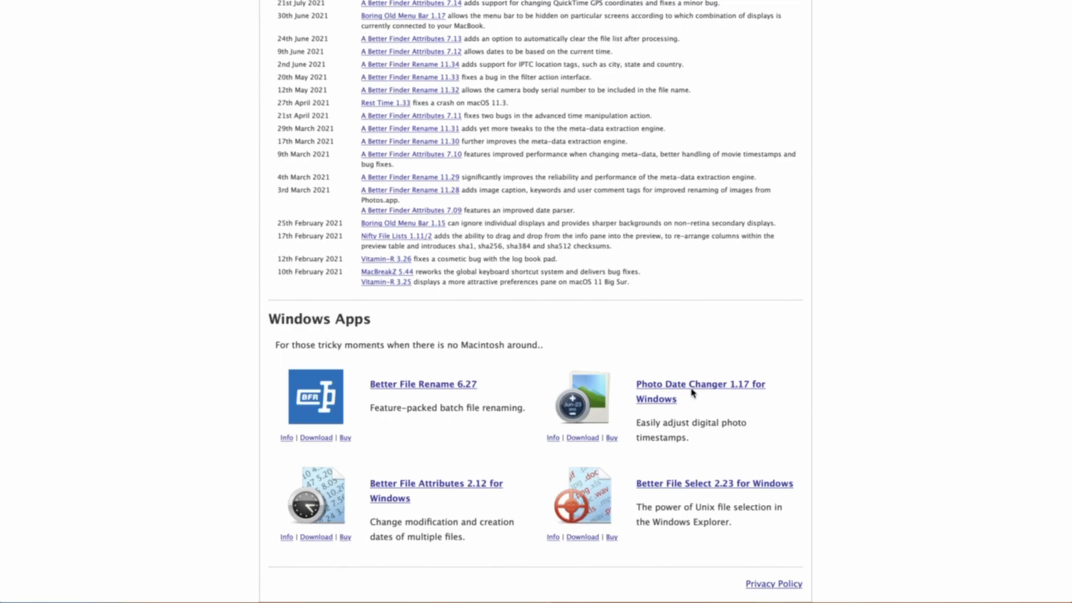
pyautogui.click(700, 384)
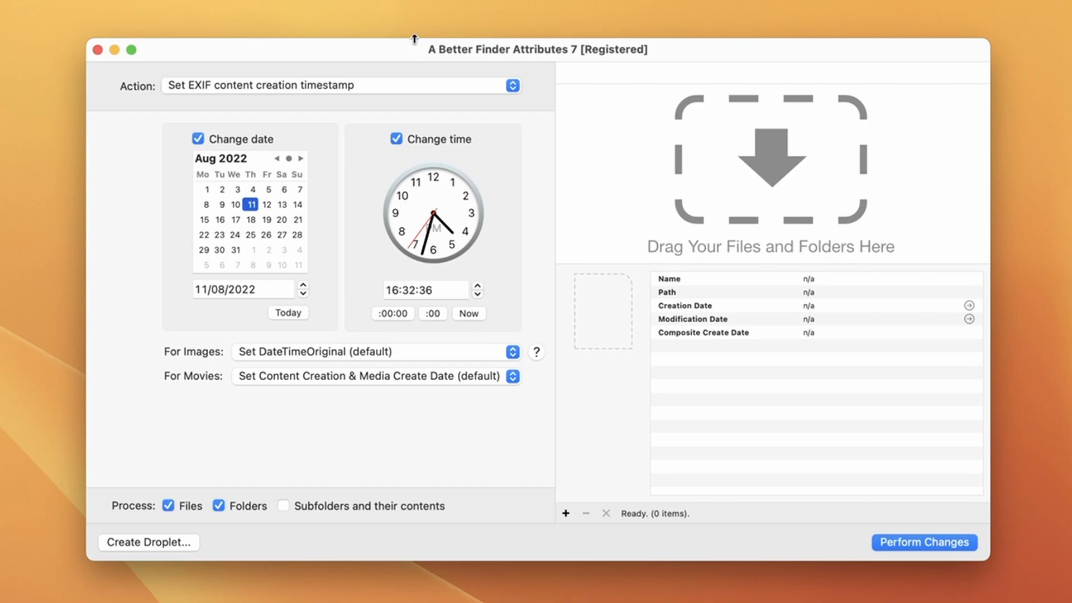
# Step: Switch the action to 'Adjust EXIF content creation timestamp'
pyautogui.click(340, 85)
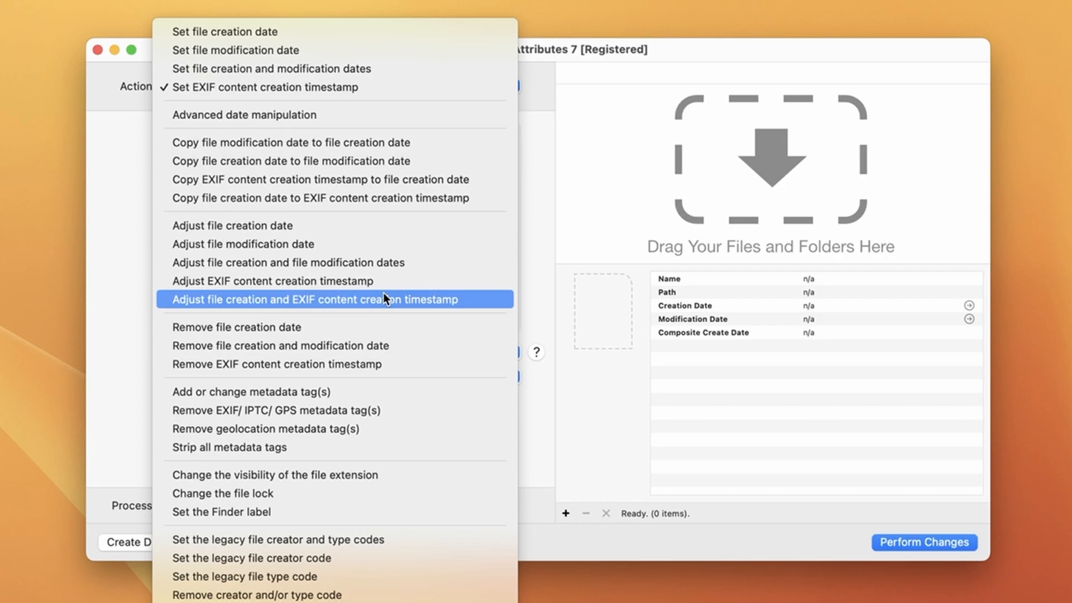
pyautogui.moveTo(383, 281)
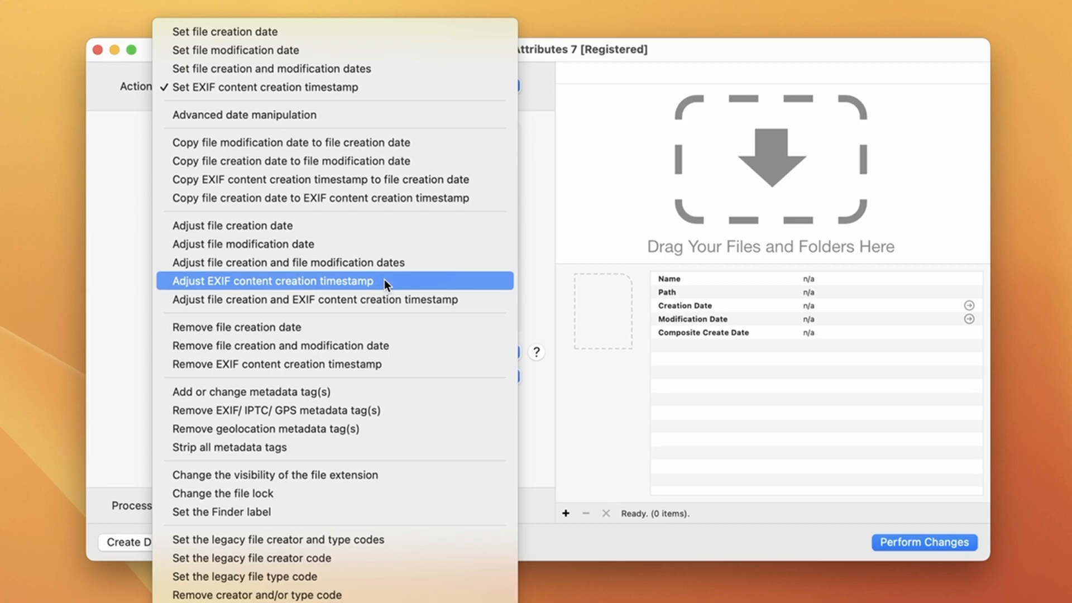
pyautogui.click(272, 281)
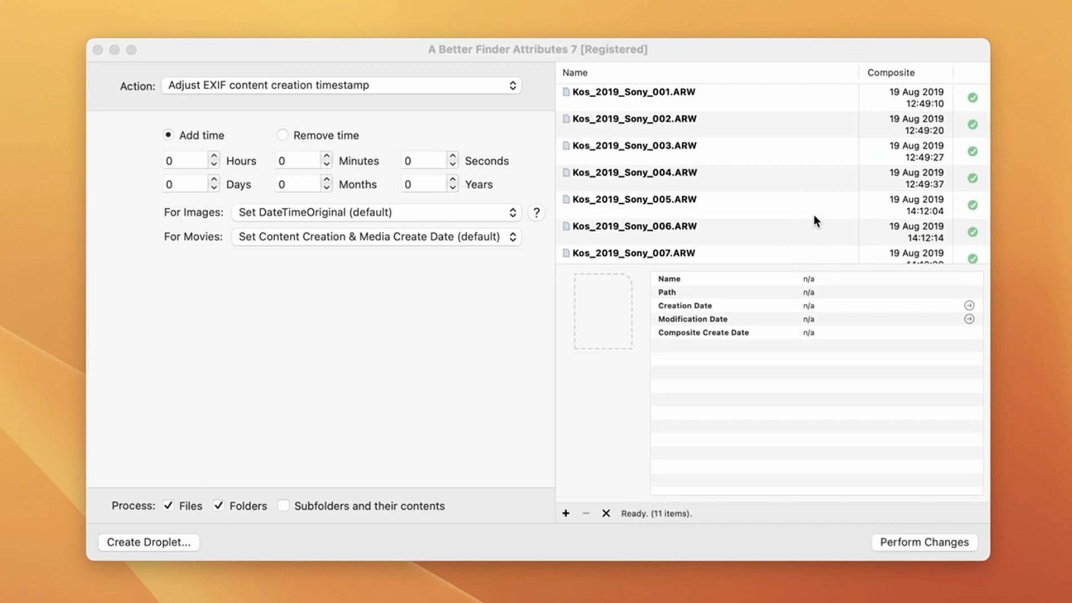
pyautogui.moveTo(910, 85)
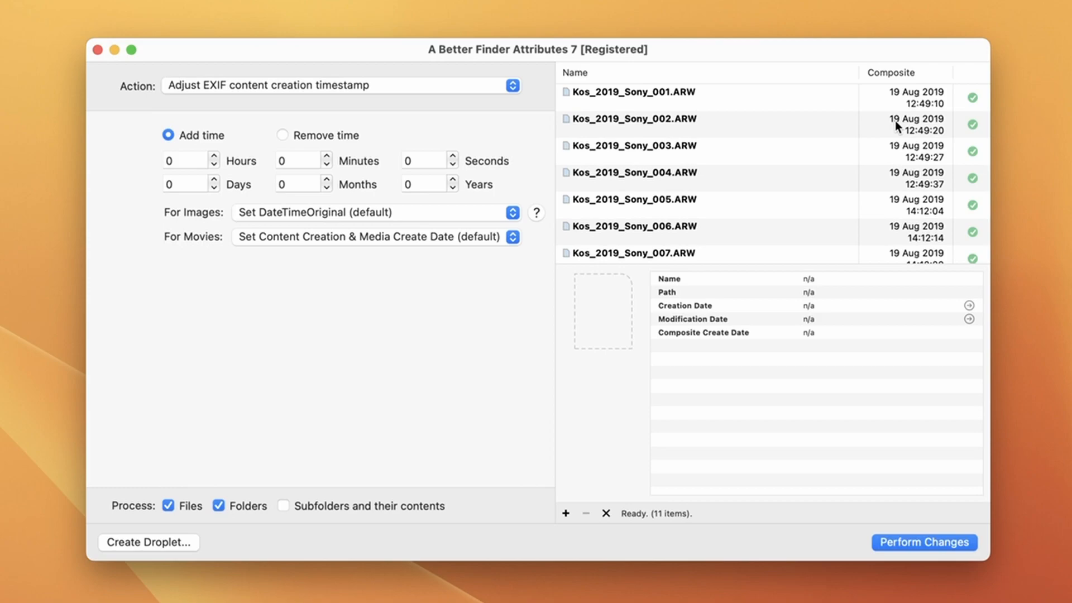
pyautogui.moveTo(832, 107)
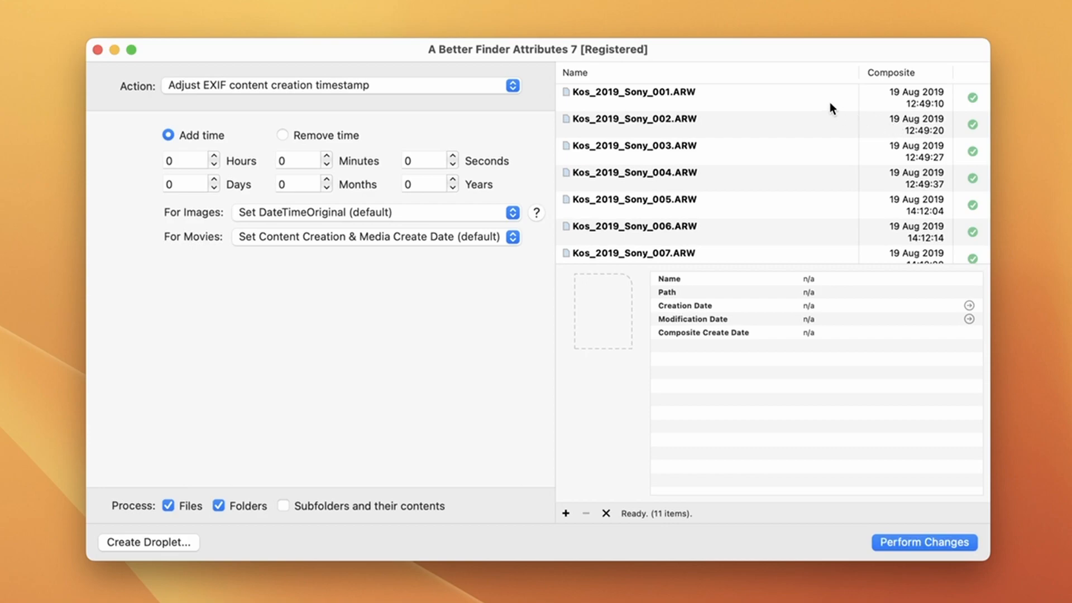
# Step: Show the dates and metadata of Kos_2019_Sony_001.ARW
pyautogui.click(632, 92)
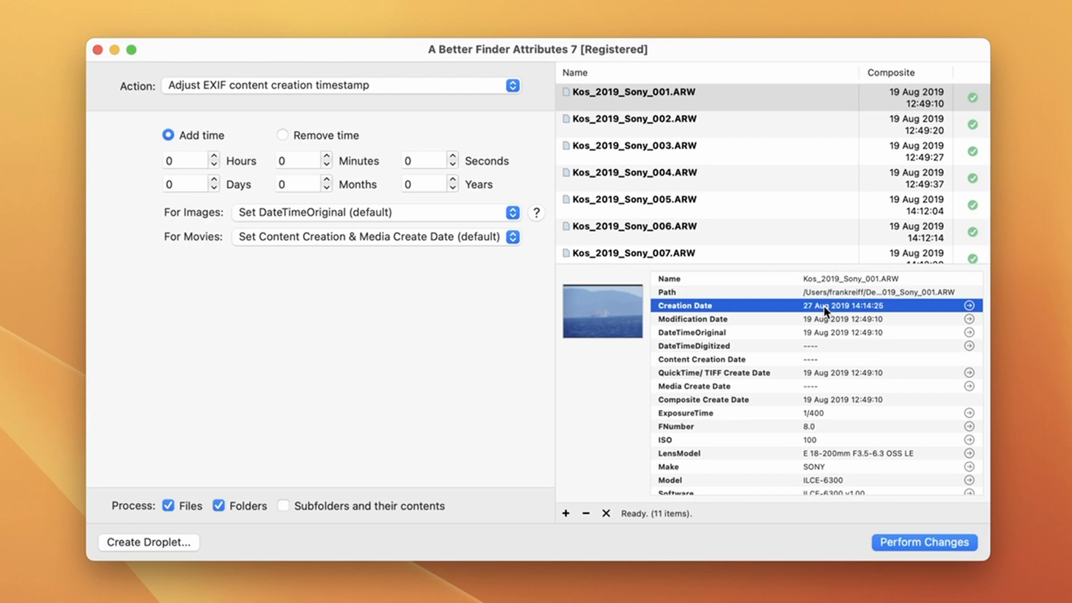
pyautogui.click(691, 332)
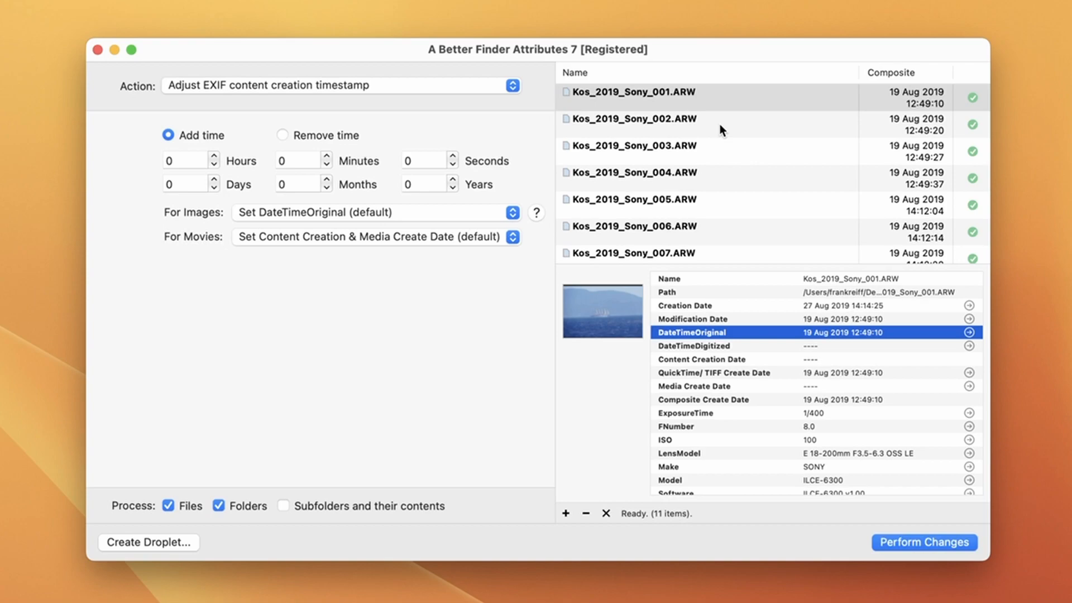
pyautogui.click(694, 345)
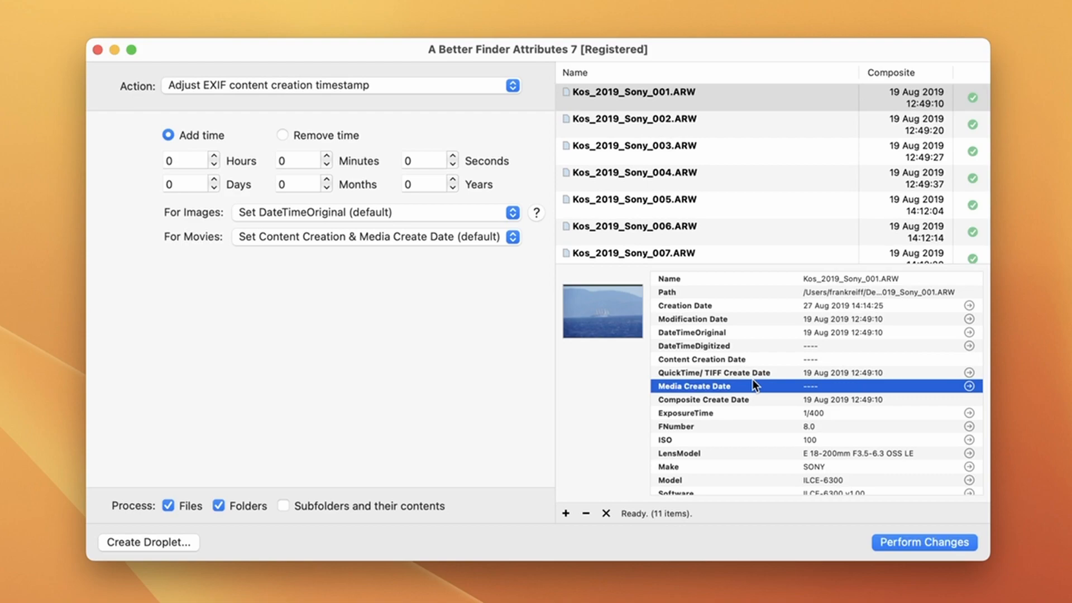
pyautogui.moveTo(791, 284)
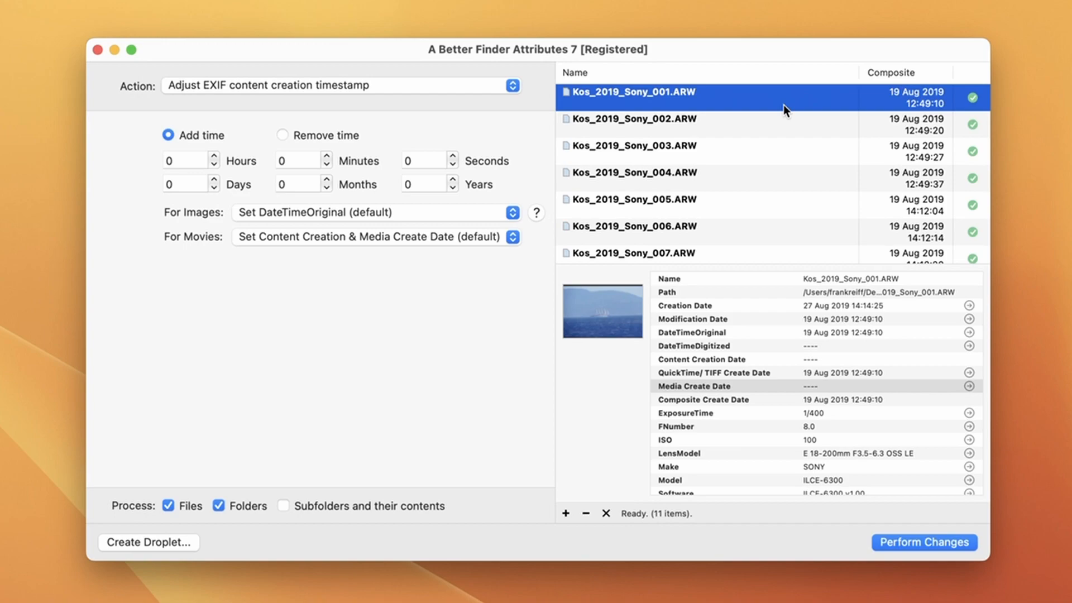
pyautogui.moveTo(627, 75)
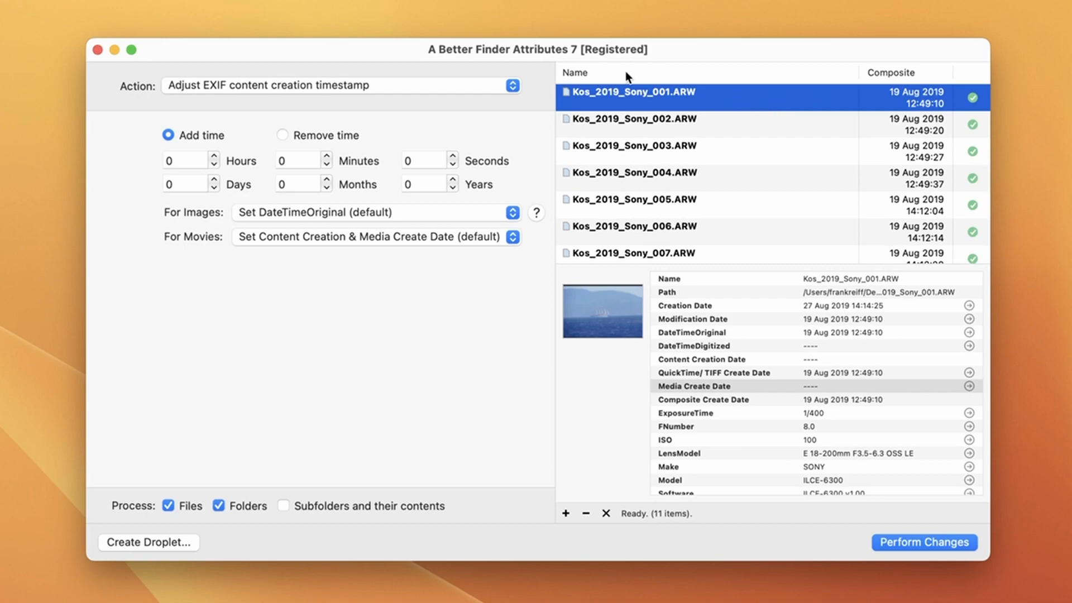
# Step: Set Remove time to 2 hours and show the For Images timestamp choices
pyautogui.click(282, 135)
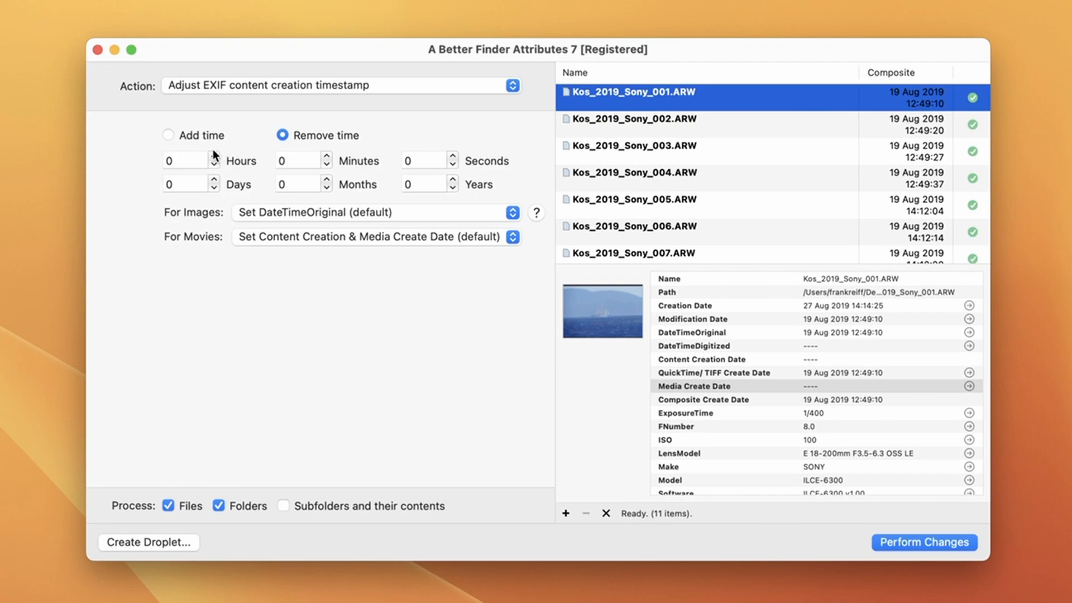
pyautogui.write('2')
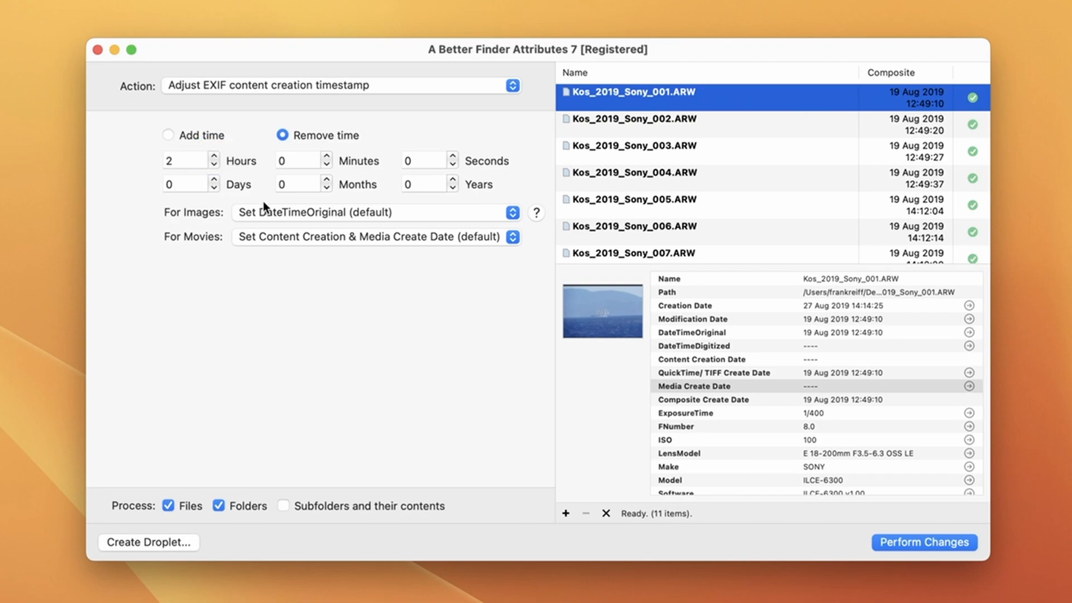
pyautogui.moveTo(272, 214)
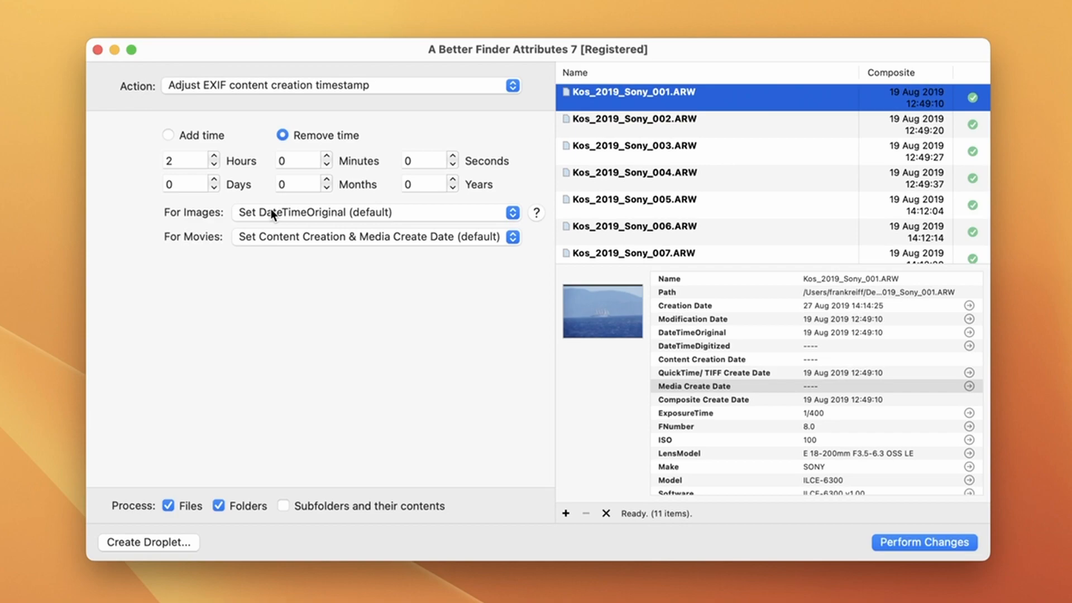
pyautogui.click(375, 212)
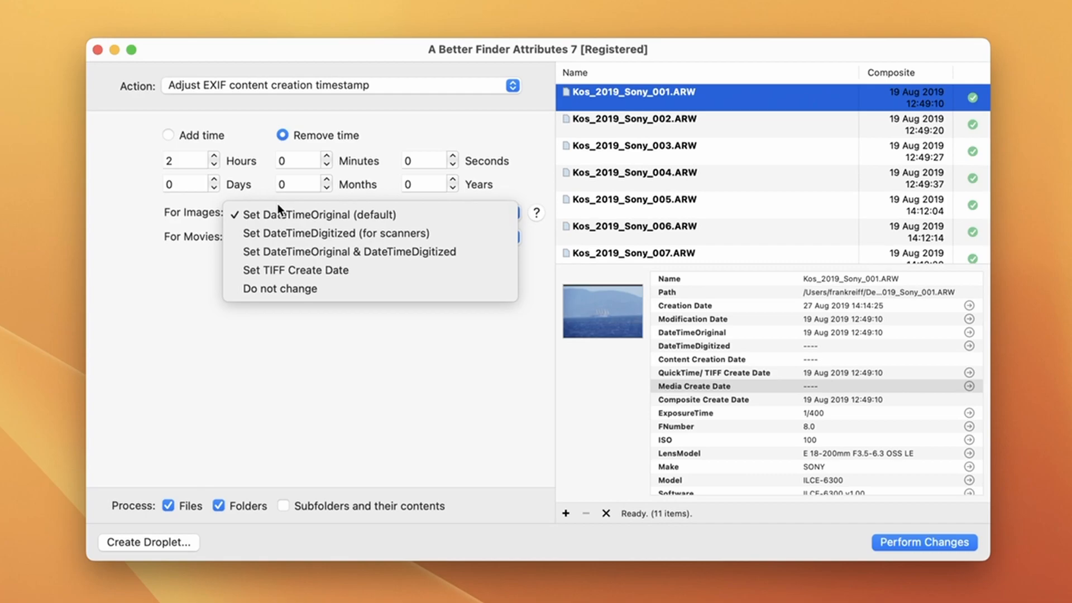
pyautogui.moveTo(336, 233)
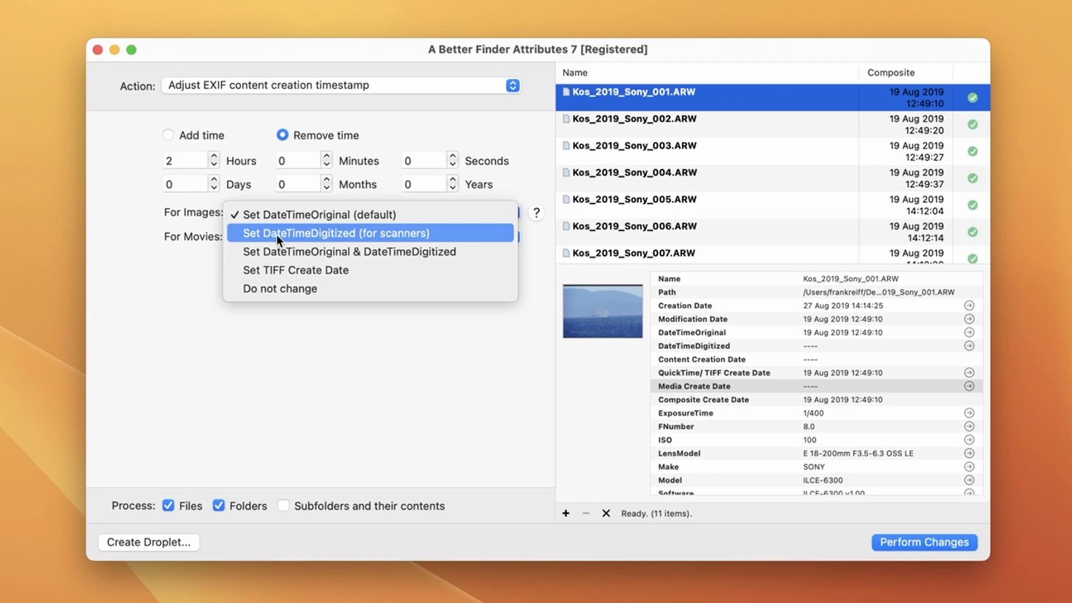
pyautogui.moveTo(277, 245)
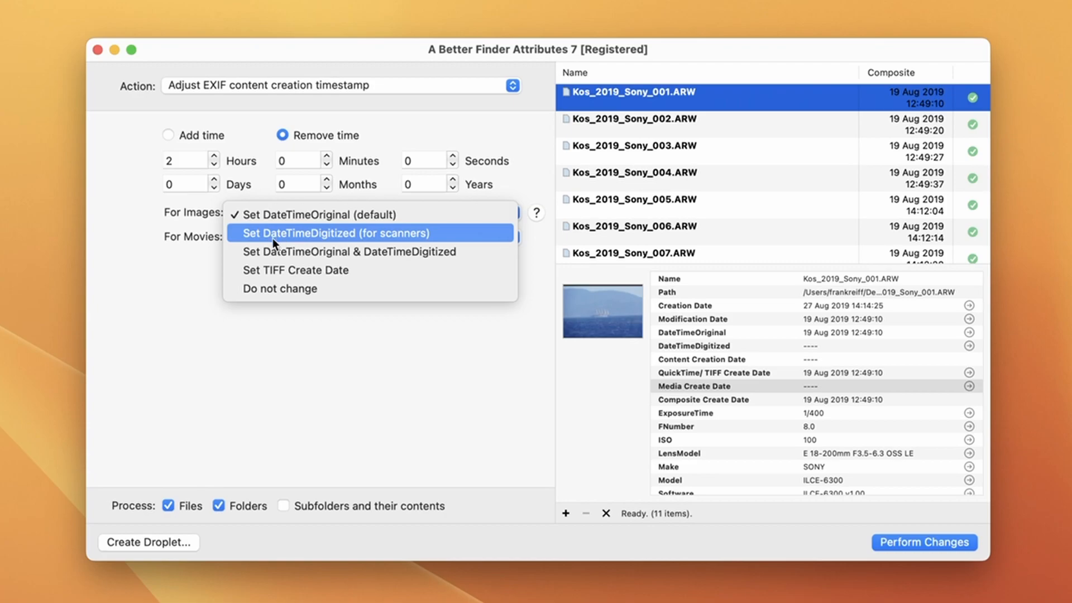
pyautogui.moveTo(273, 251)
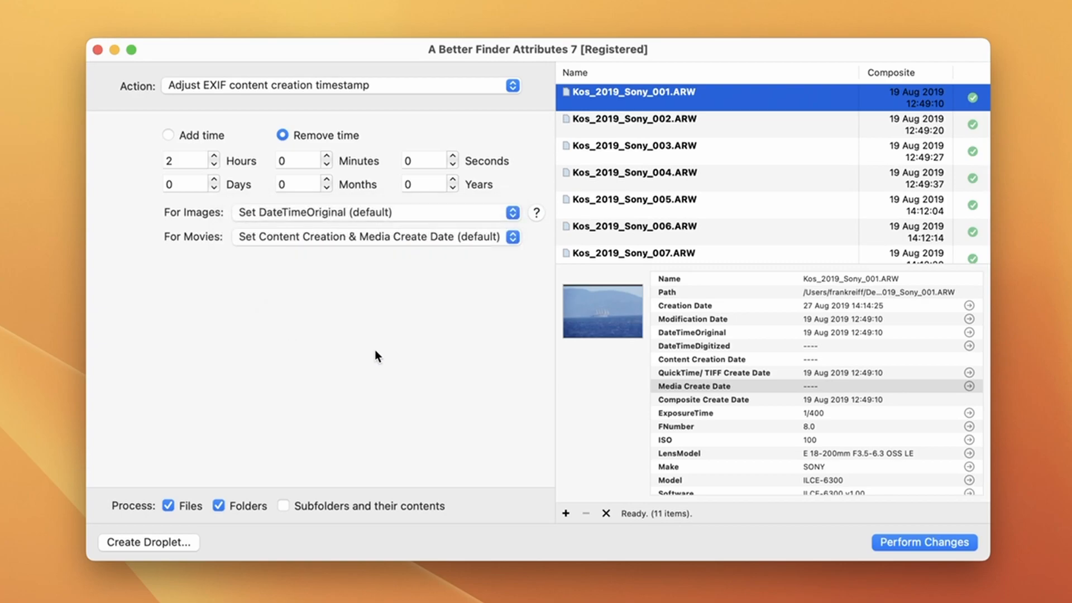
# Step: Perform the two-hour shift on all 11 photos and dismiss the success dialog
pyautogui.click(924, 542)
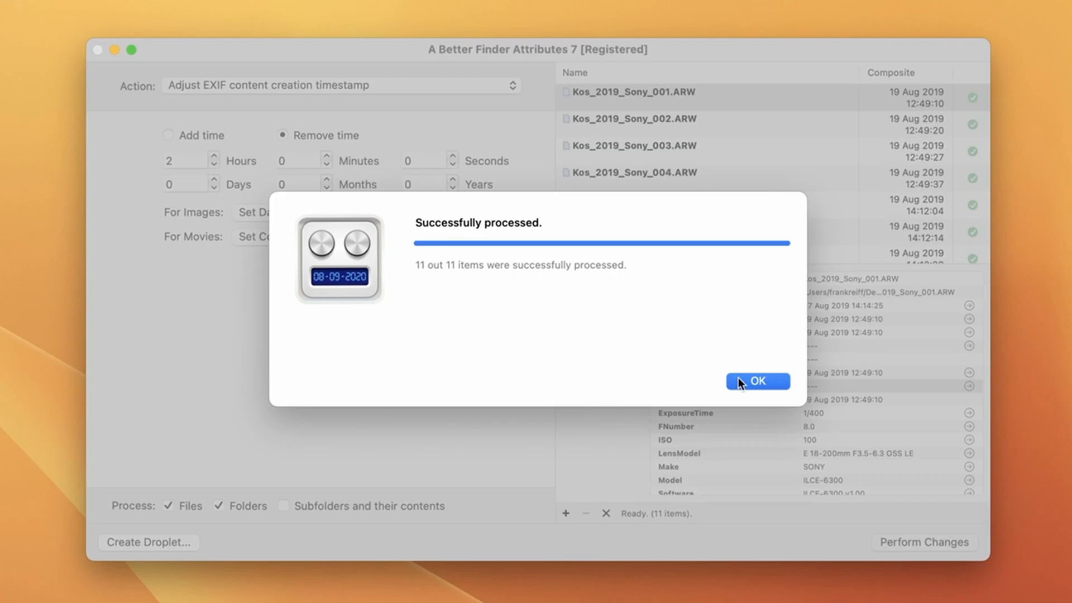
pyautogui.click(756, 381)
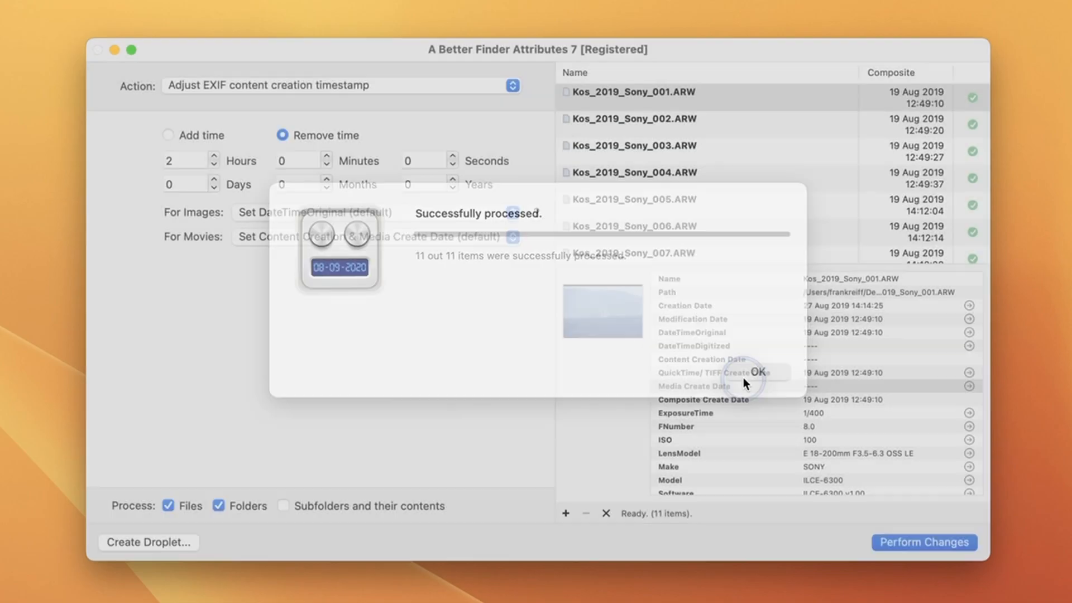
pyautogui.click(755, 372)
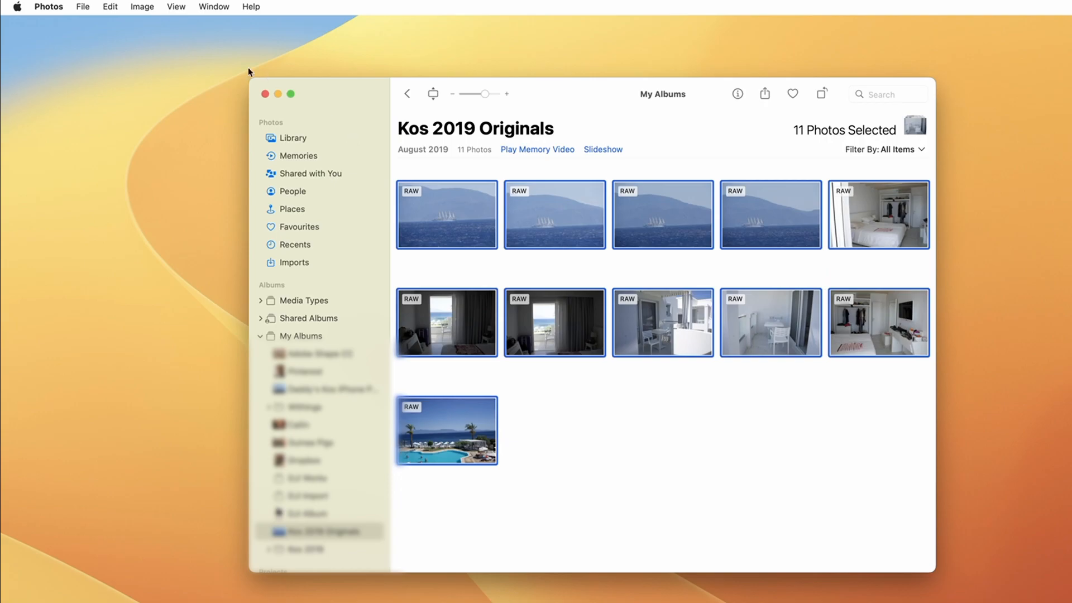
# Step: Start a Photos import from disk with the Desktop's Kos 2019 folder
pyautogui.click(83, 6)
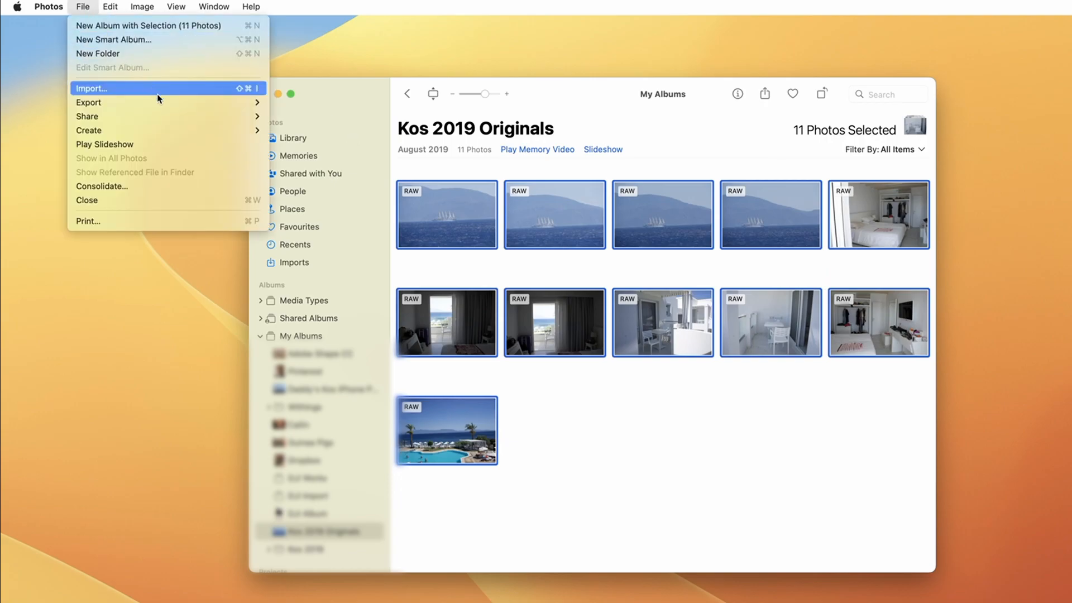
pyautogui.moveTo(88, 101)
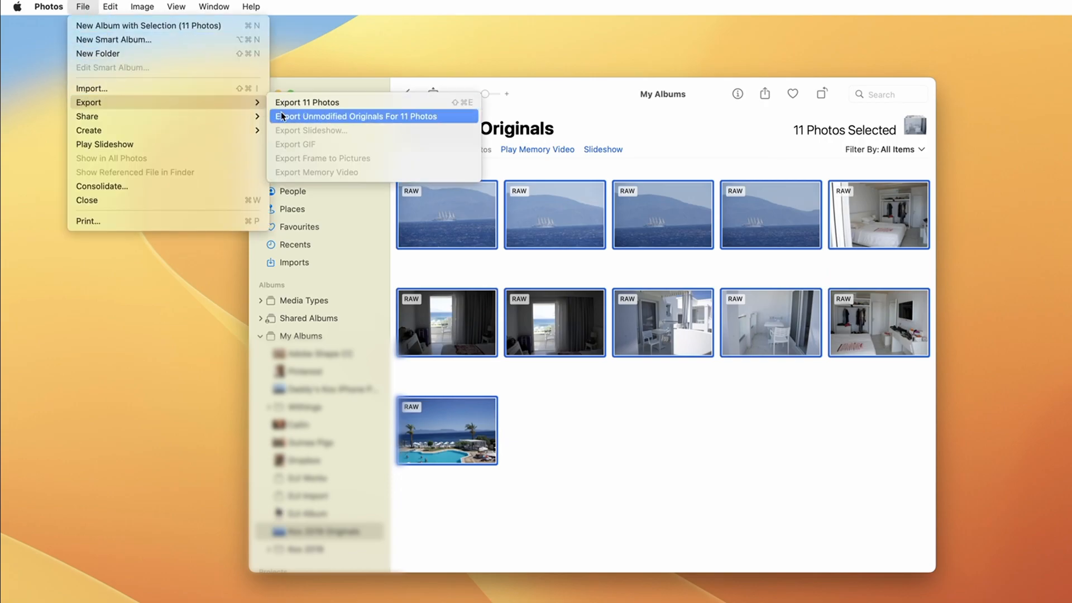
pyautogui.click(355, 116)
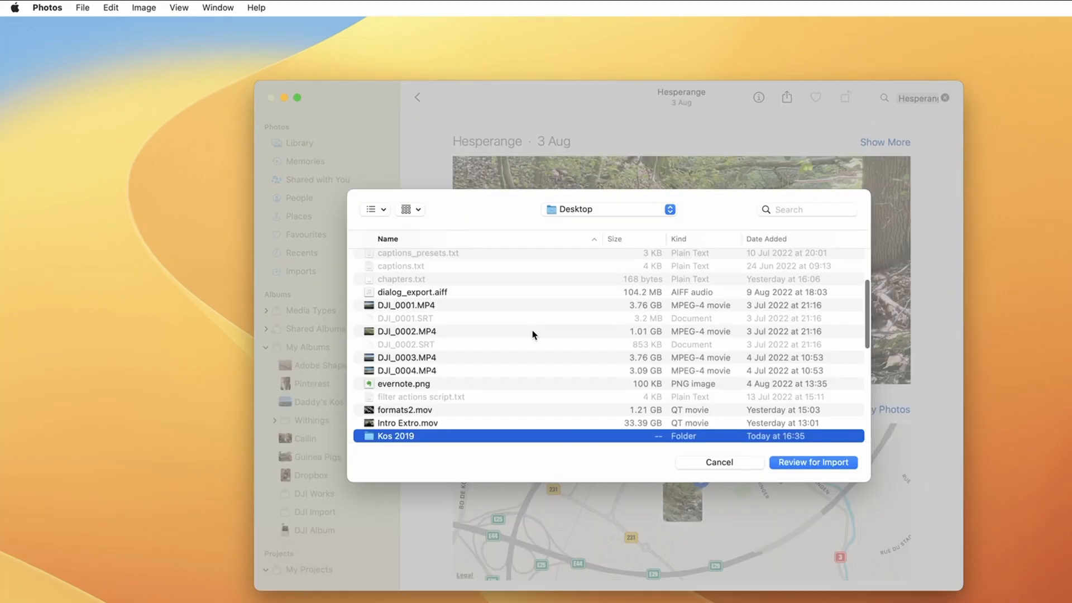
# Step: Review the Kos 2019 photos and import all 11 into a new album
pyautogui.click(813, 462)
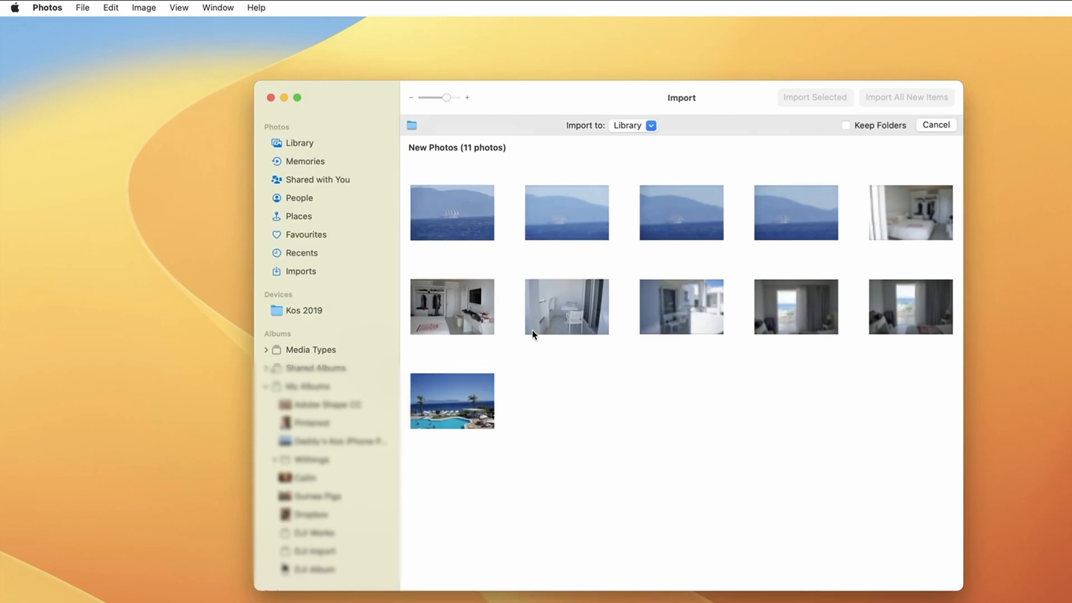
pyautogui.click(651, 125)
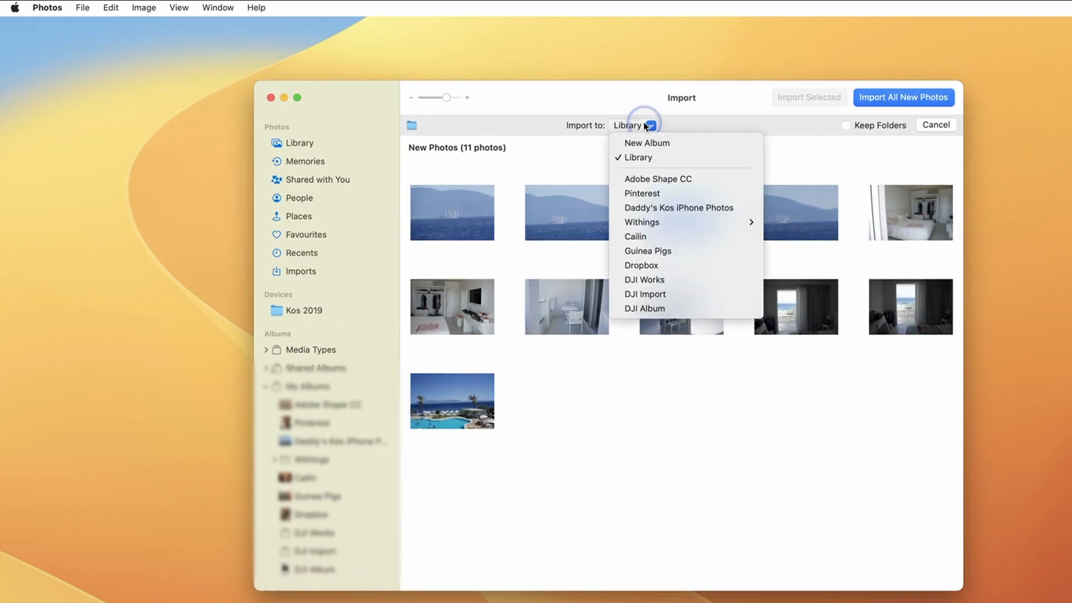
pyautogui.click(646, 143)
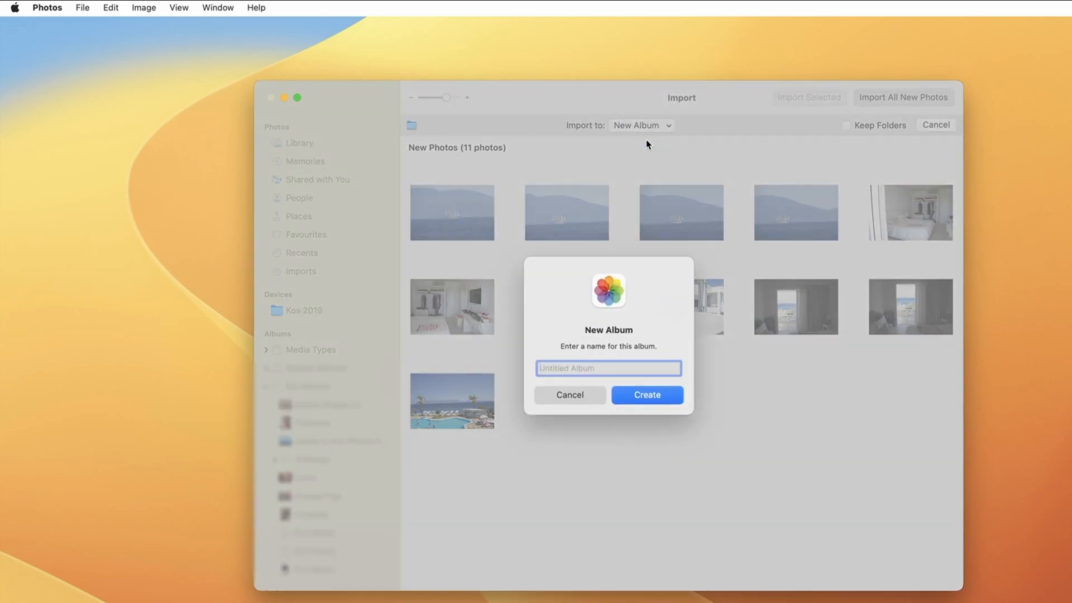
pyautogui.click(646, 395)
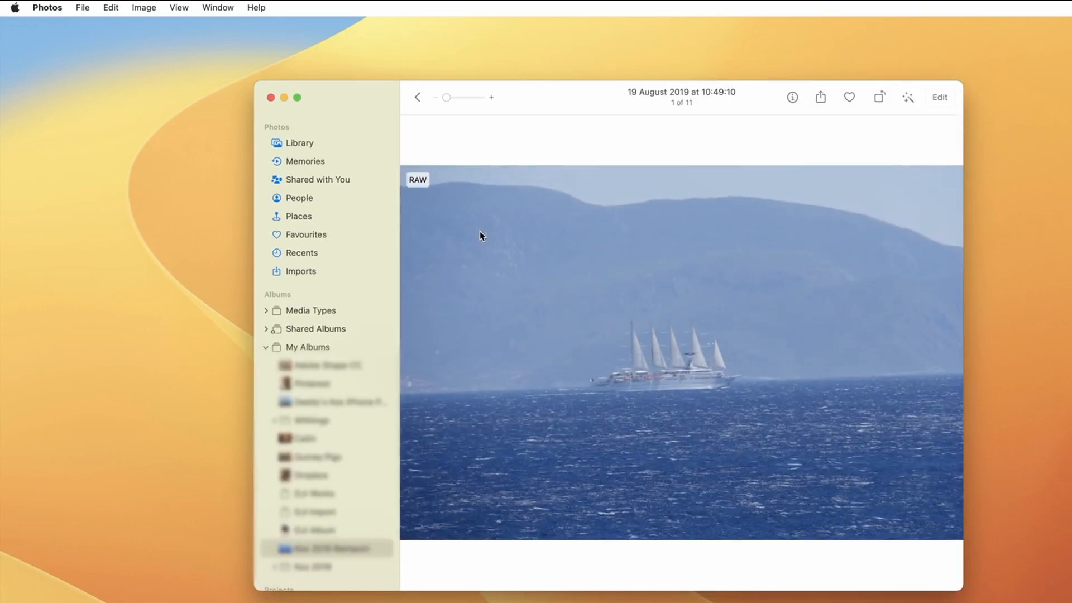
pyautogui.rightClick(695, 326)
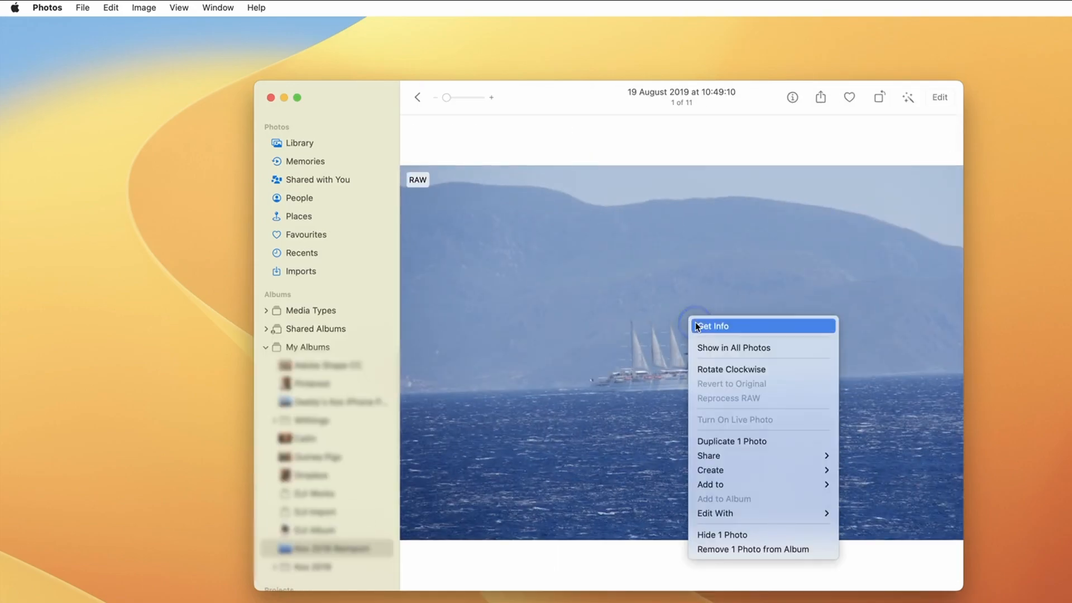
pyautogui.click(713, 326)
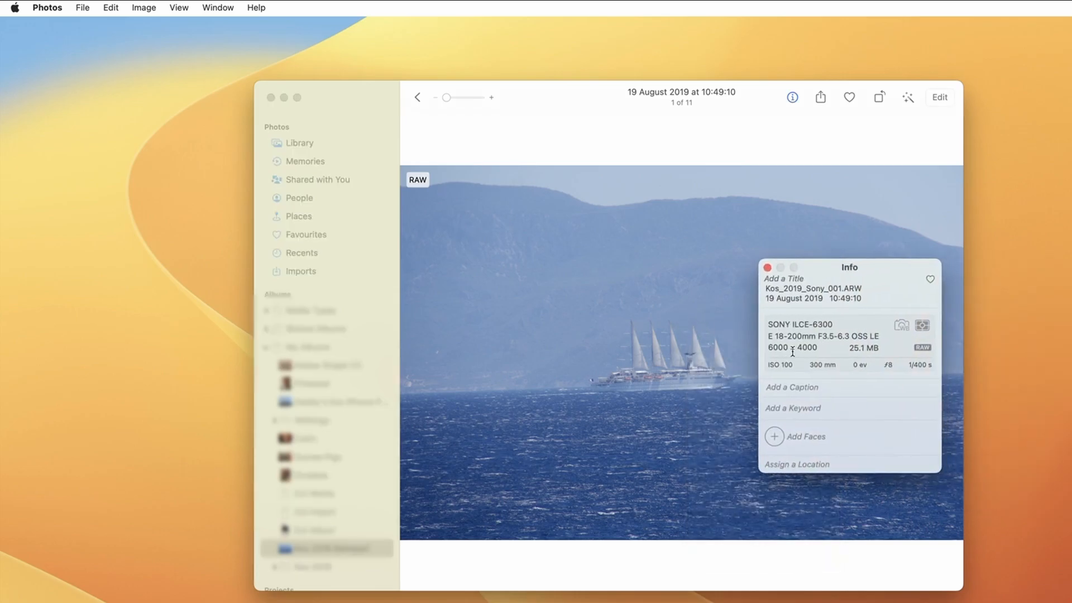
pyautogui.moveTo(784, 363)
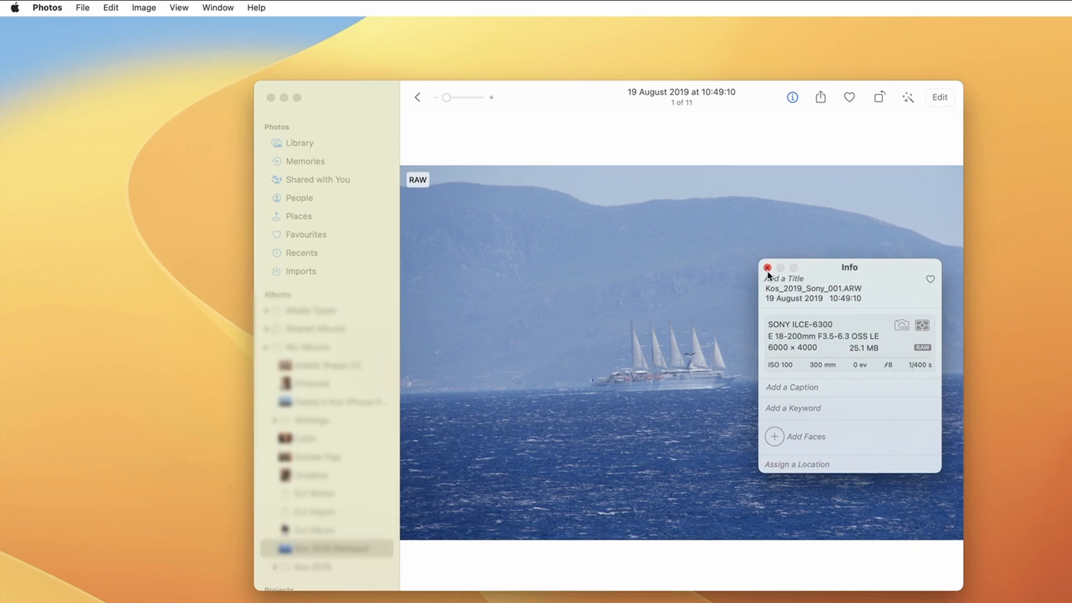
pyautogui.click(767, 267)
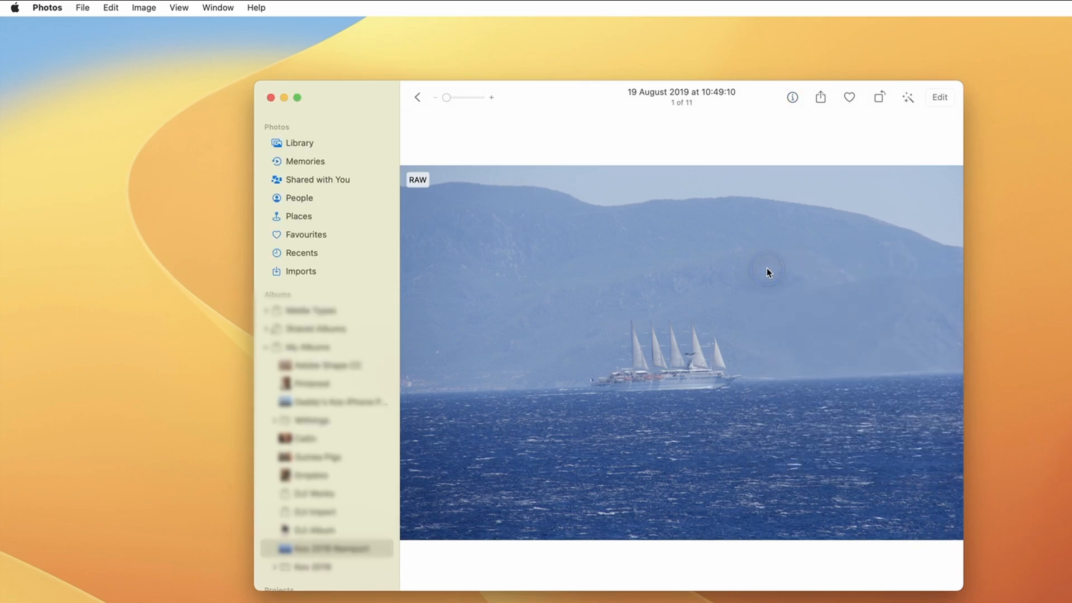